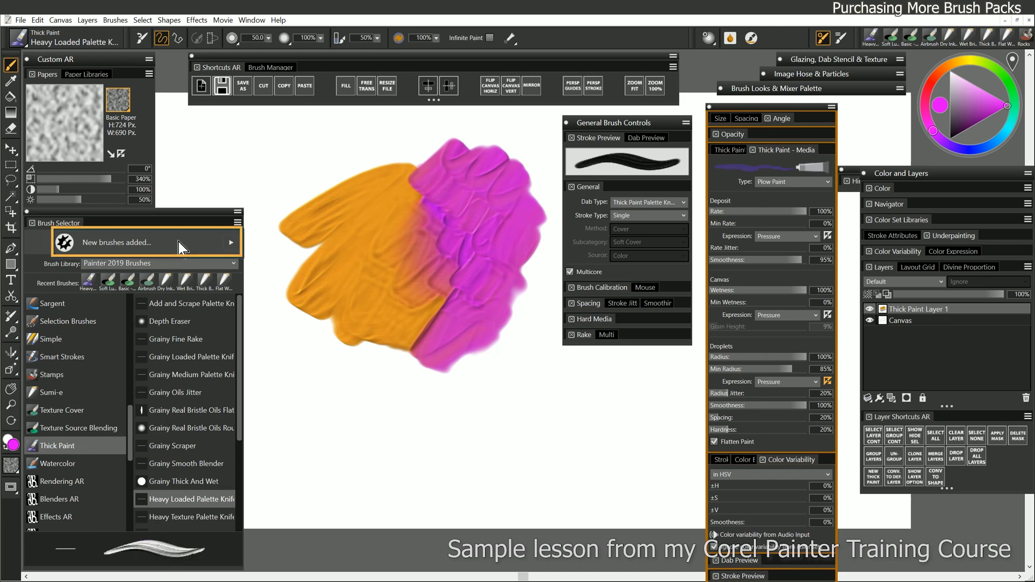
Step: Launch the Get More store from the Brush Selector's 'New brushes added...' link
{"action": "left_click", "coordinate": [278, 20]}
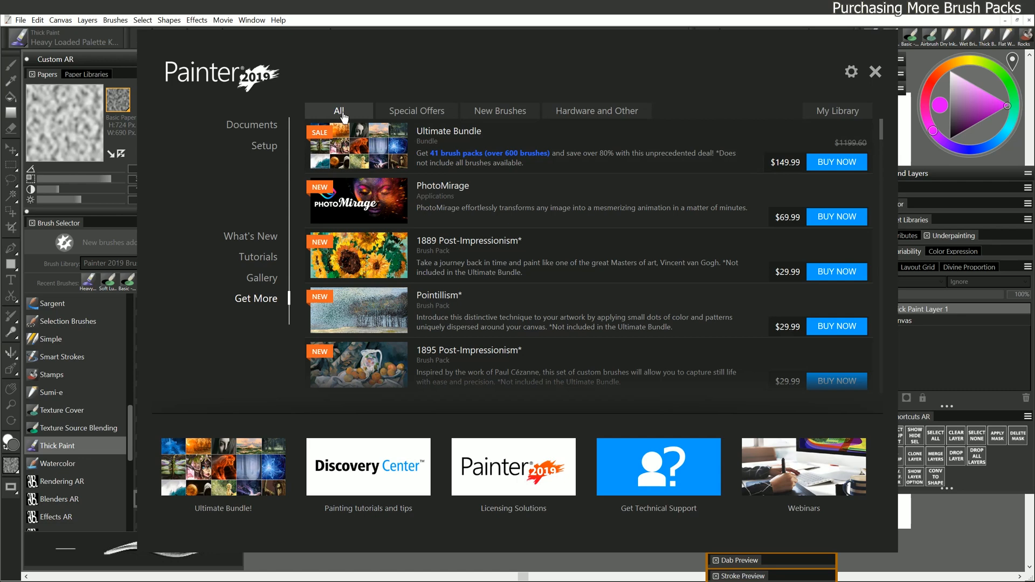
Step: Browse the New Brushes listing of packs, then close the store to return to the workspace
{"action": "left_click", "coordinate": [500, 110]}
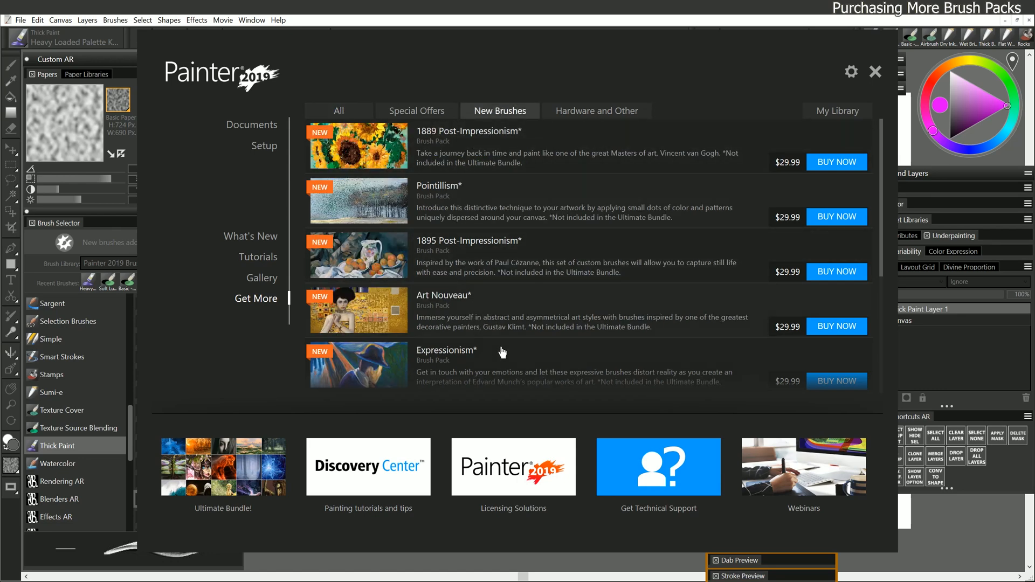
{"action": "mouse_move", "coordinate": [575, 242]}
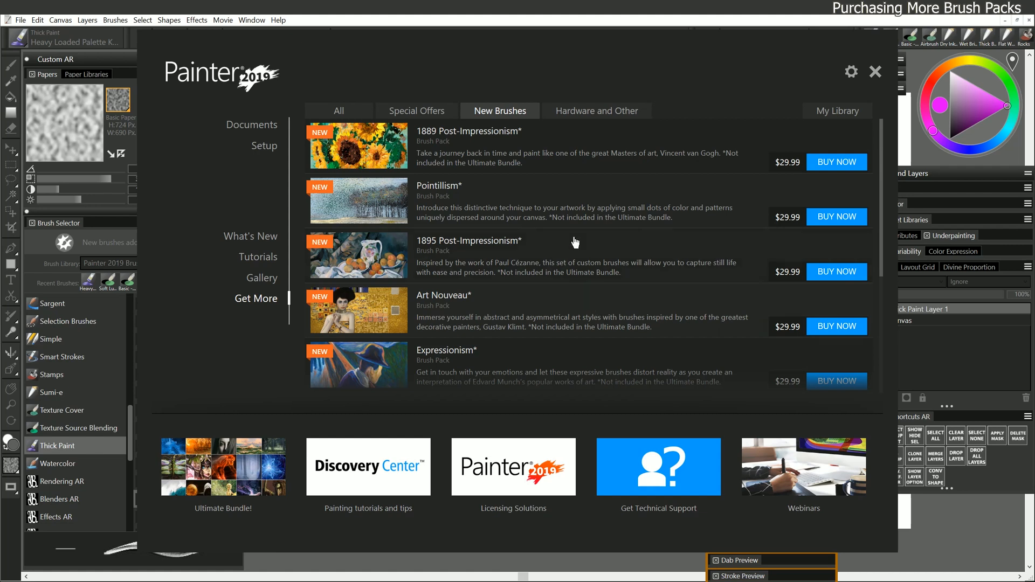
{"action": "mouse_move", "coordinate": [475, 195]}
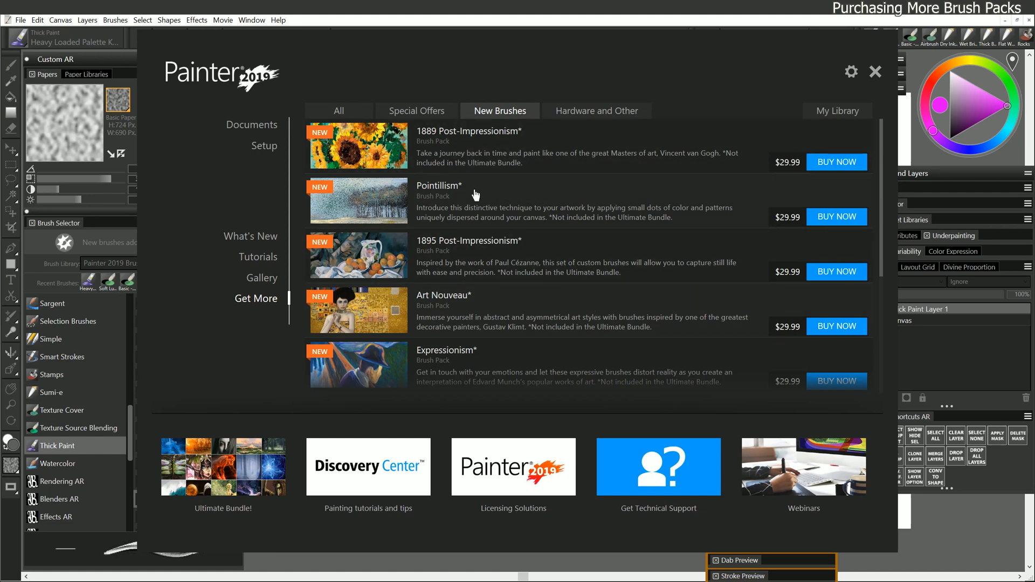
{"action": "mouse_move", "coordinate": [526, 190]}
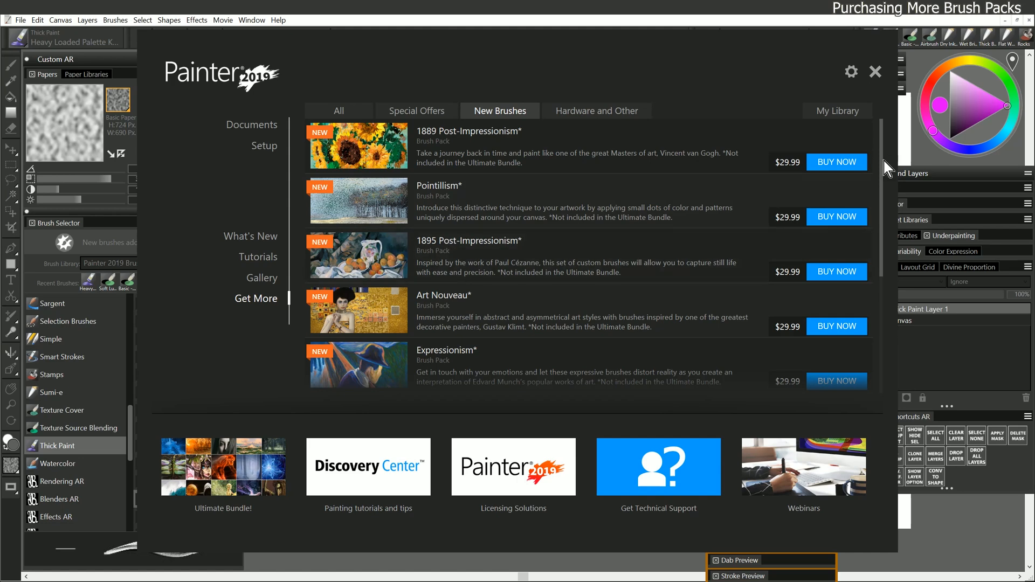
{"action": "scroll", "scroll_direction": "down", "scroll_amount": 3}
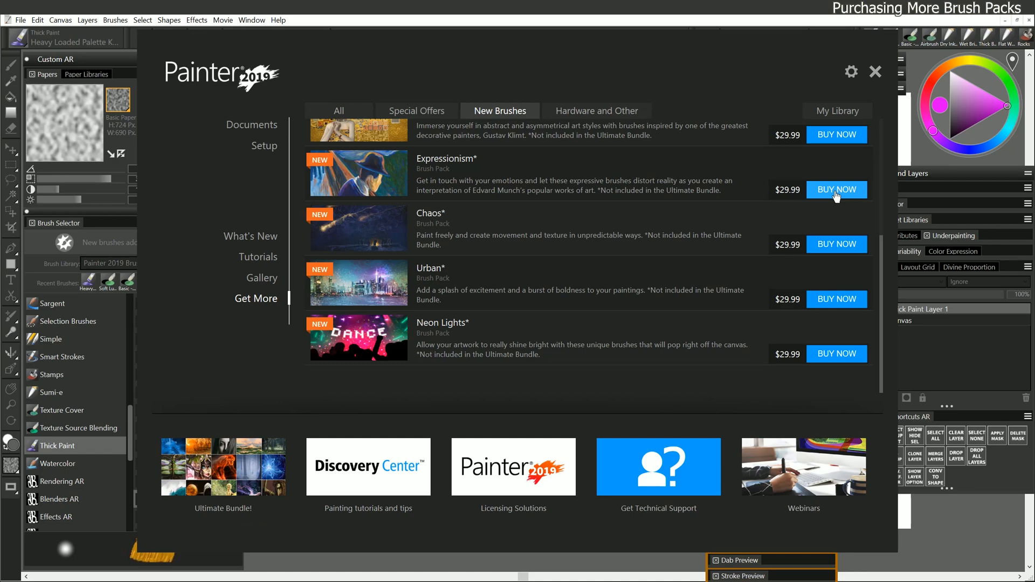
{"action": "left_click", "coordinate": [875, 71]}
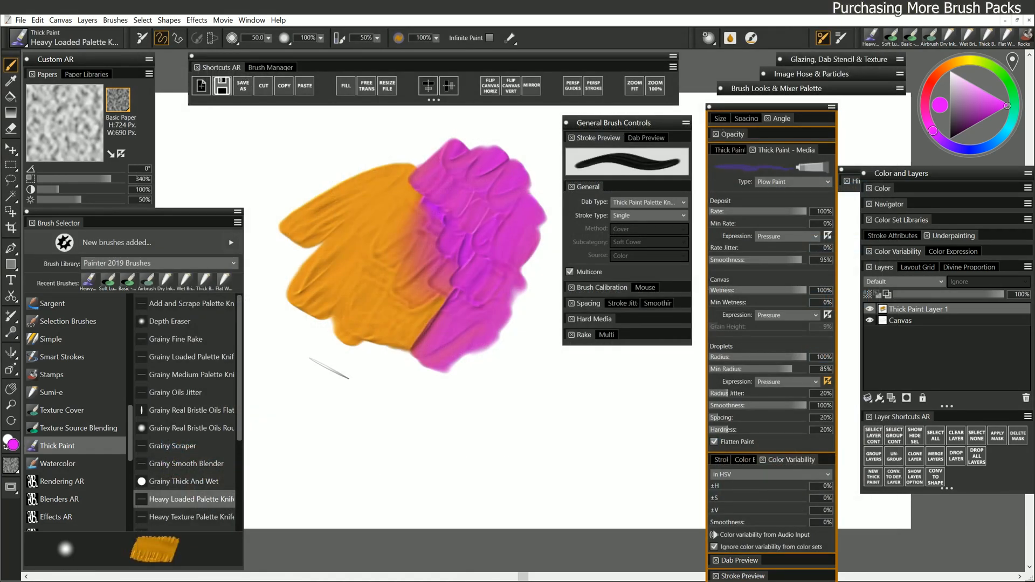
{"action": "scroll", "scroll_direction": "down", "scroll_amount": 3}
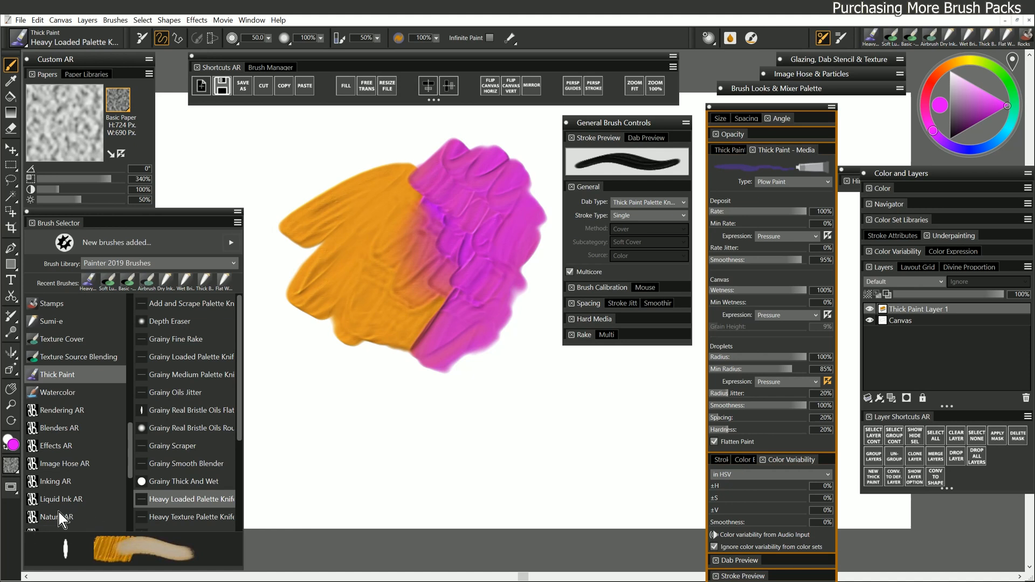
{"action": "mouse_move", "coordinate": [83, 329]}
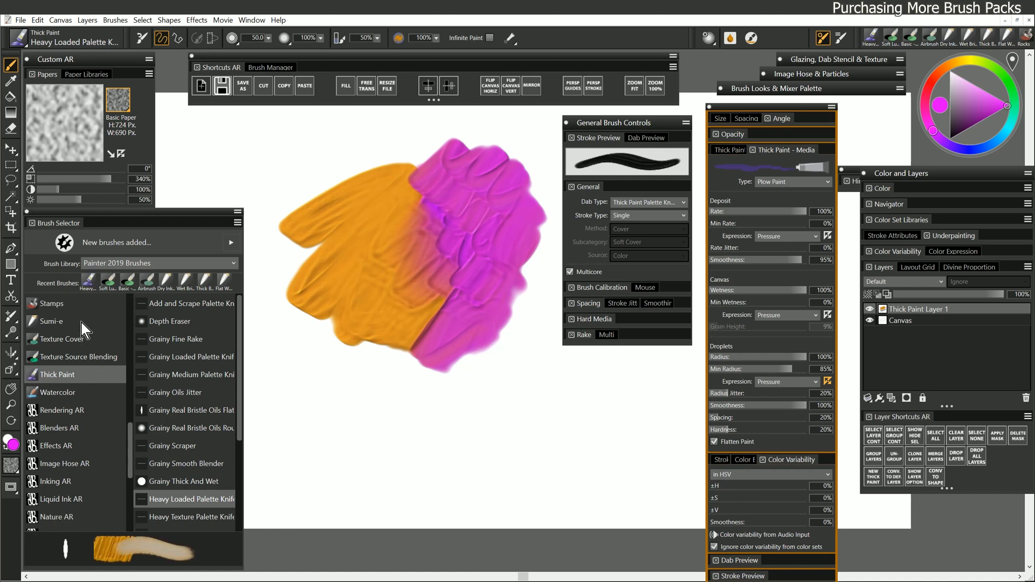
{"action": "mouse_move", "coordinate": [115, 437]}
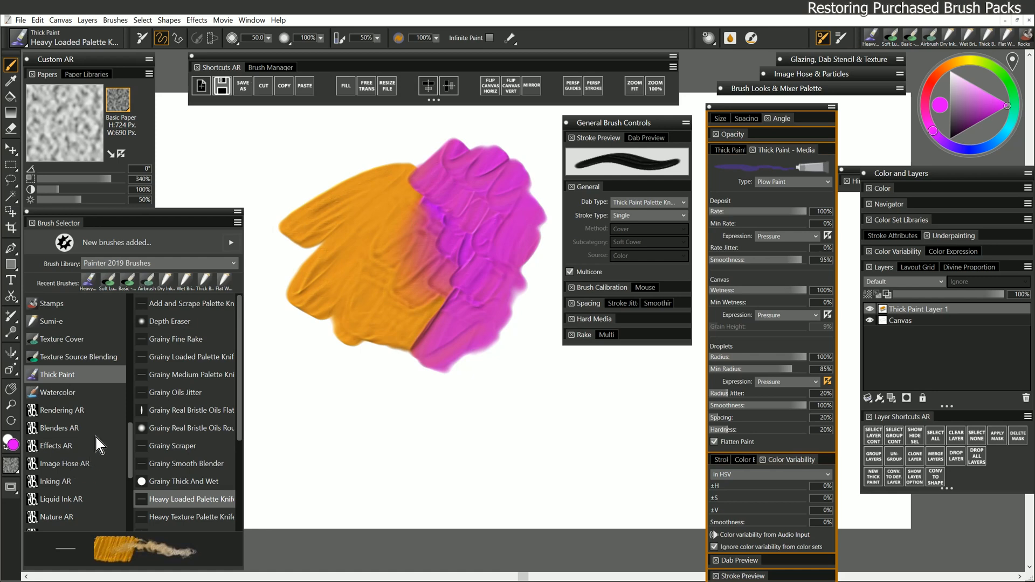
{"action": "mouse_move", "coordinate": [92, 459]}
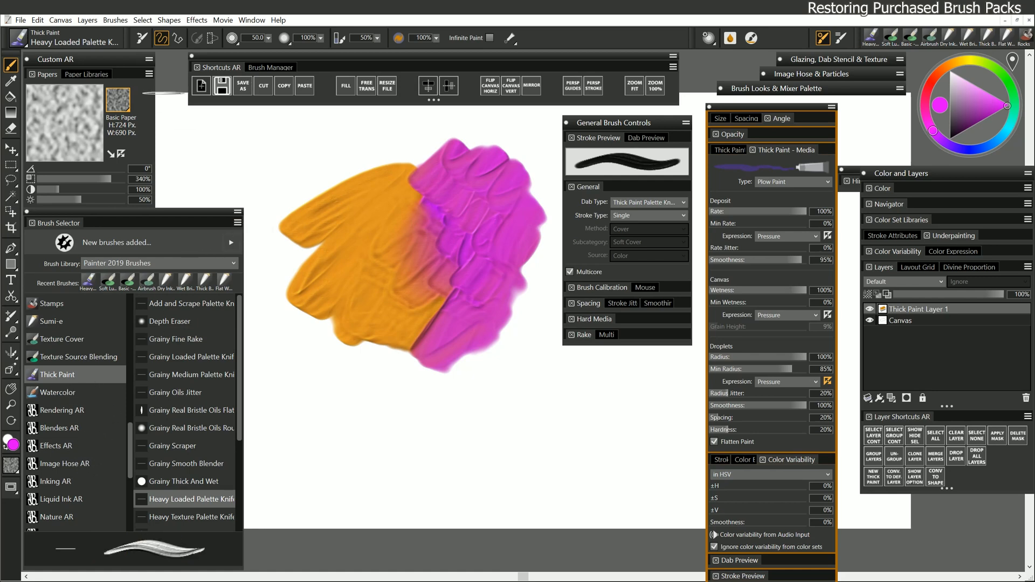
{"action": "left_click", "coordinate": [115, 19]}
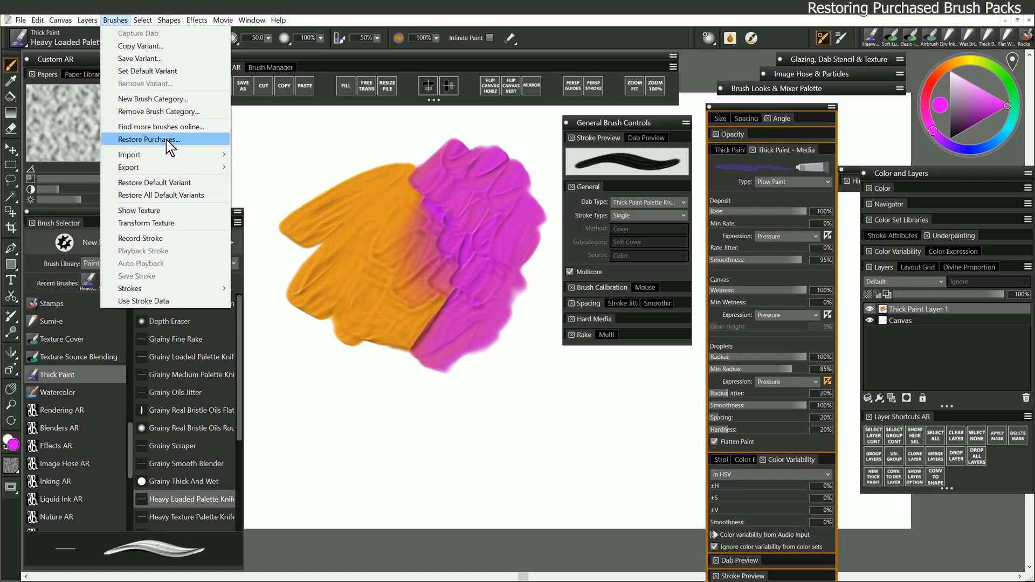
{"action": "left_click", "coordinate": [149, 139]}
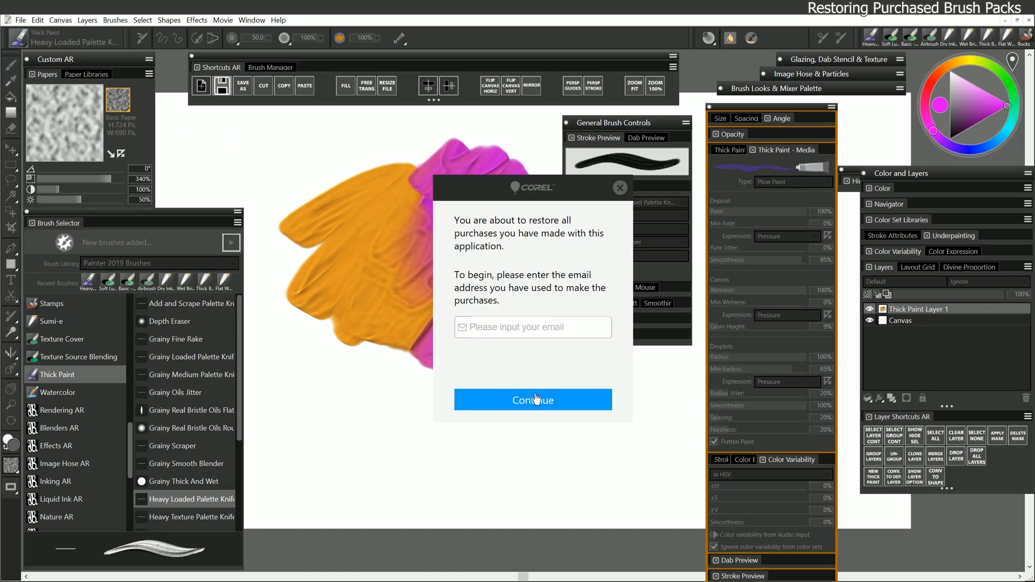
{"action": "left_click", "coordinate": [618, 188]}
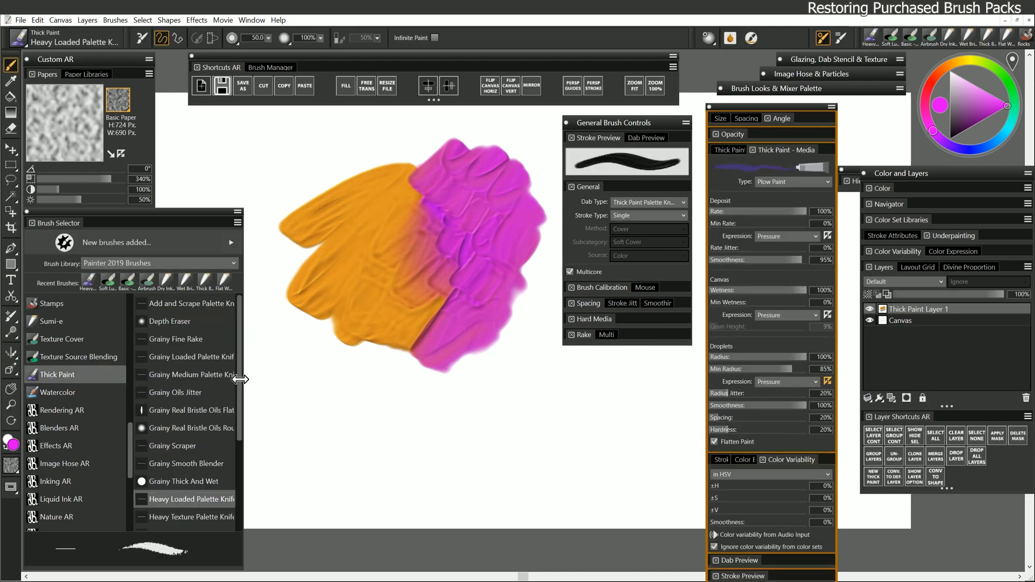